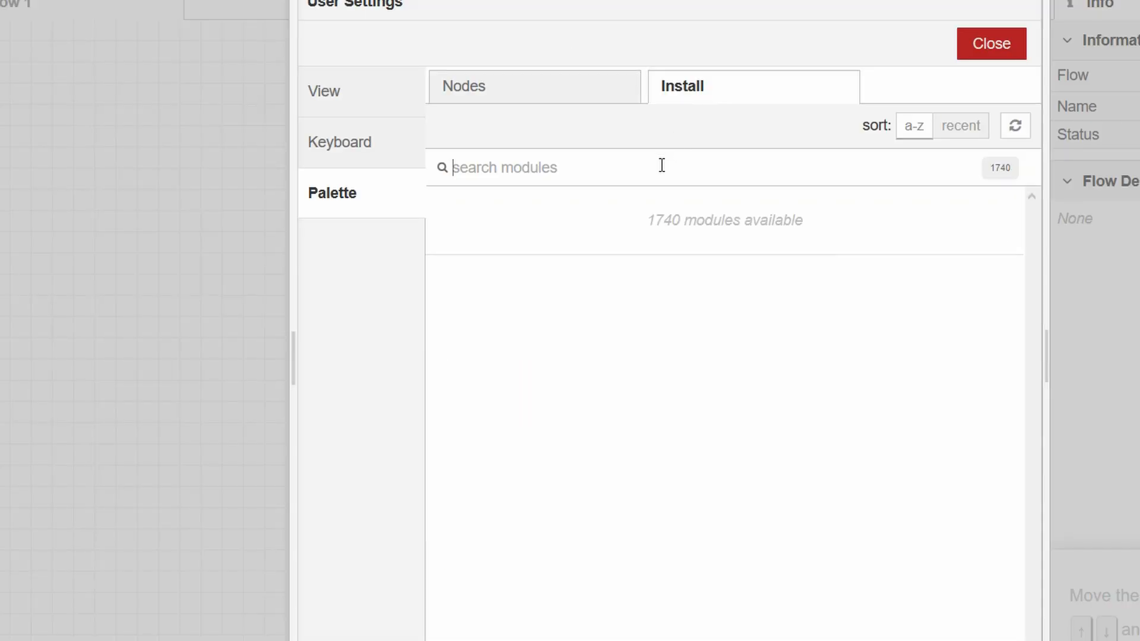
# Search the palette for 'alexa', install node-red-contrib-alexa-home, confirm, and close settings
pyautogui.write('a')
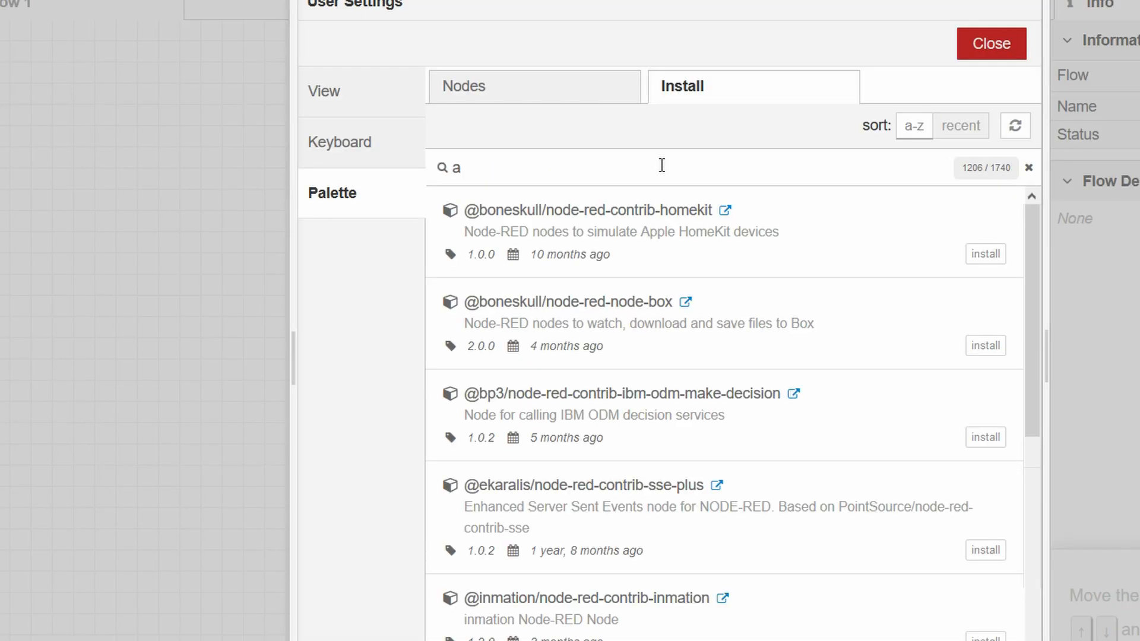
pyautogui.write('lexa')
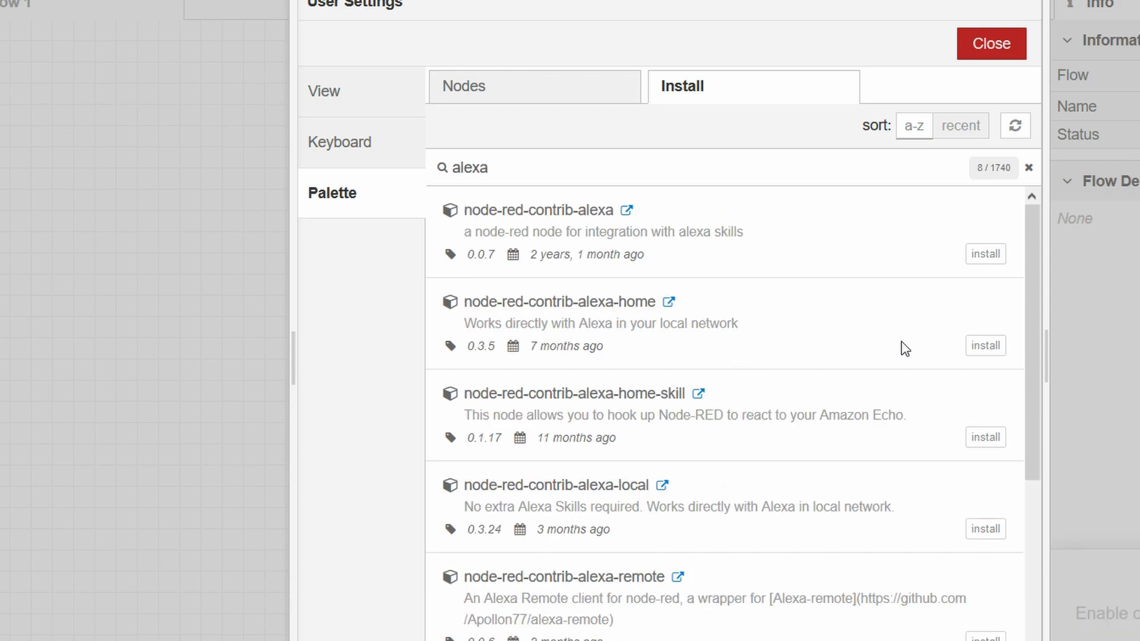
pyautogui.click(985, 345)
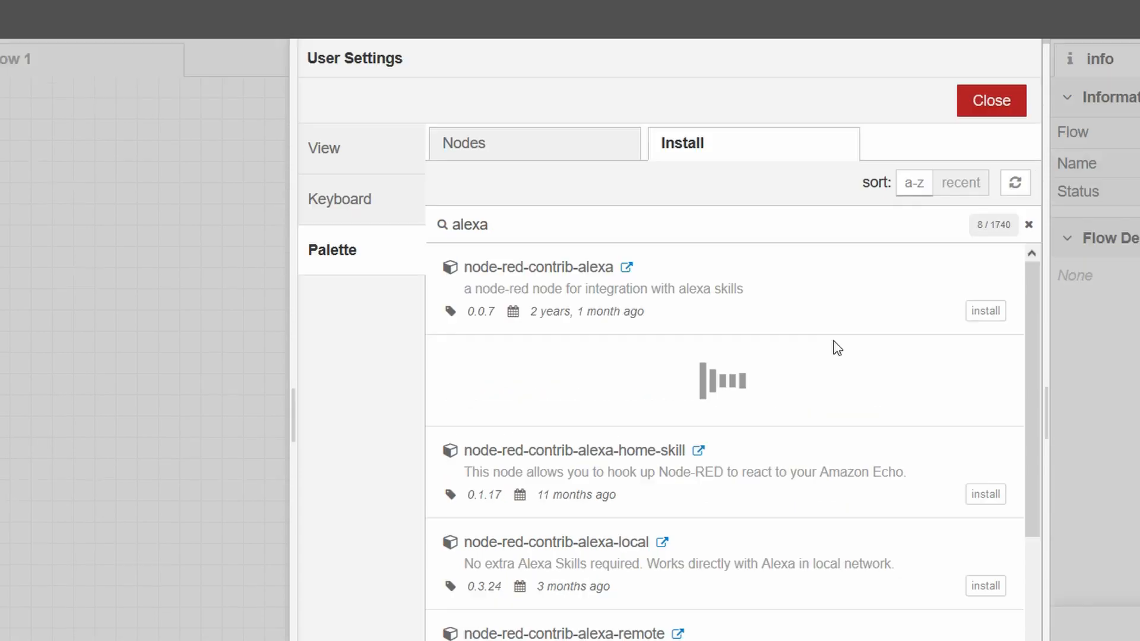
pyautogui.click(985, 311)
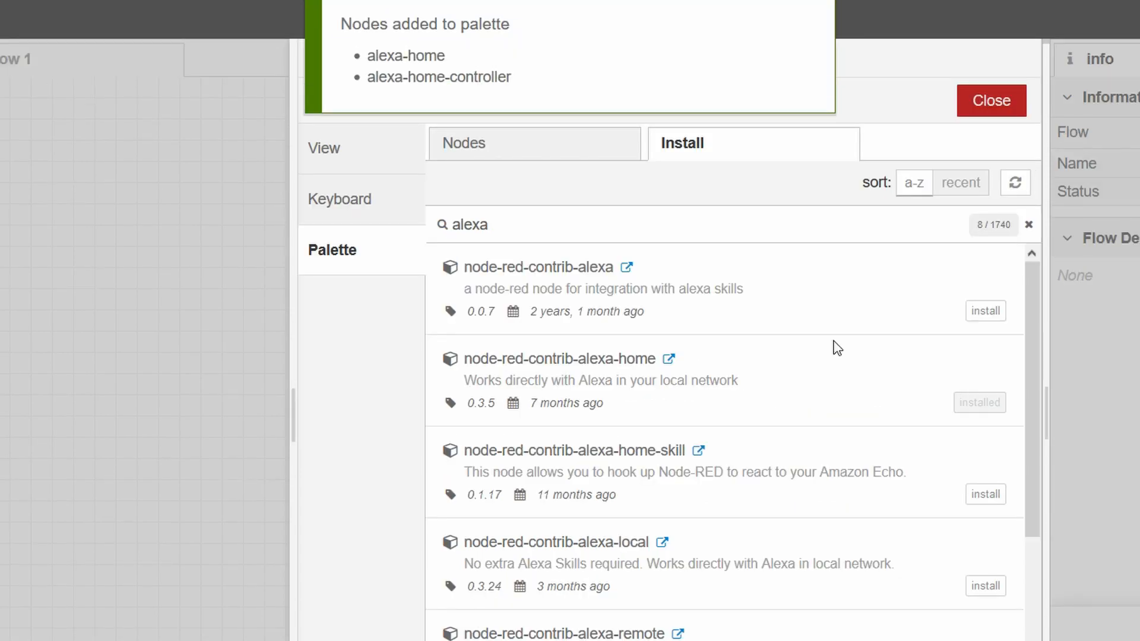
pyautogui.moveTo(1021, 135)
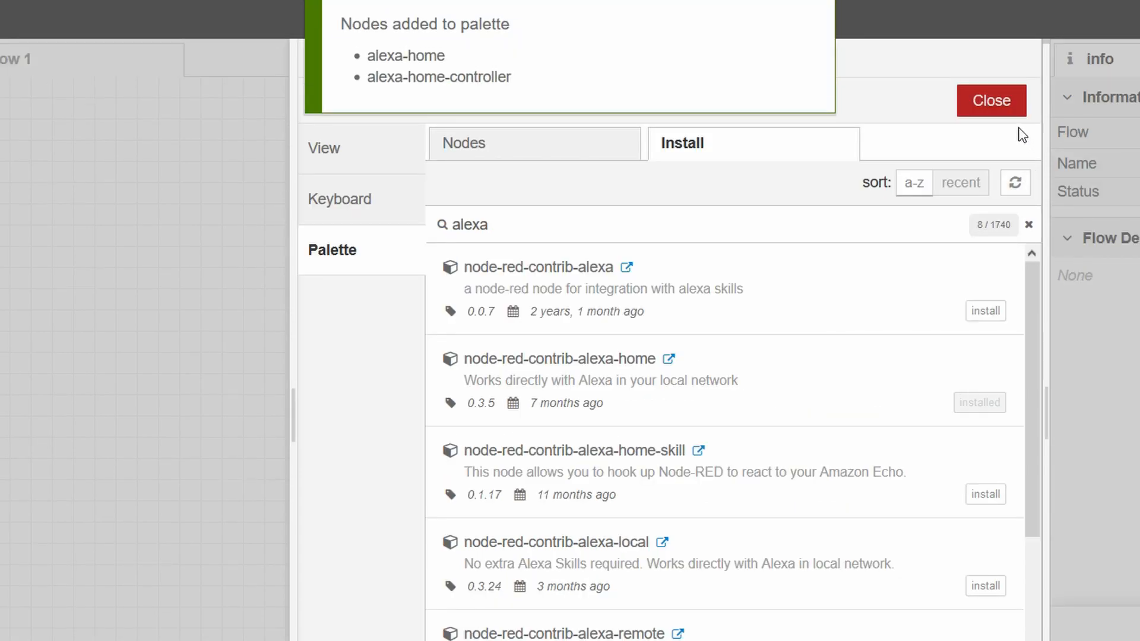
pyautogui.click(990, 101)
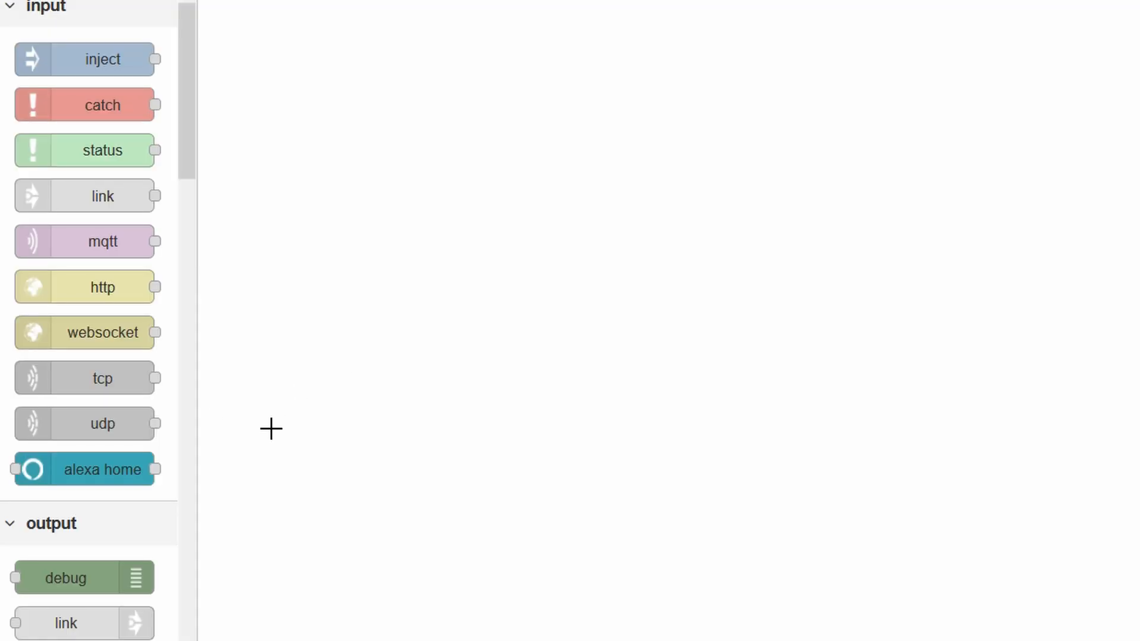
# Place an alexa home node on the canvas and name it Ceiling Light
pyautogui.moveTo(103, 469); pyautogui.dragTo(521, 389)
pyautogui.write('Ceiling Light')
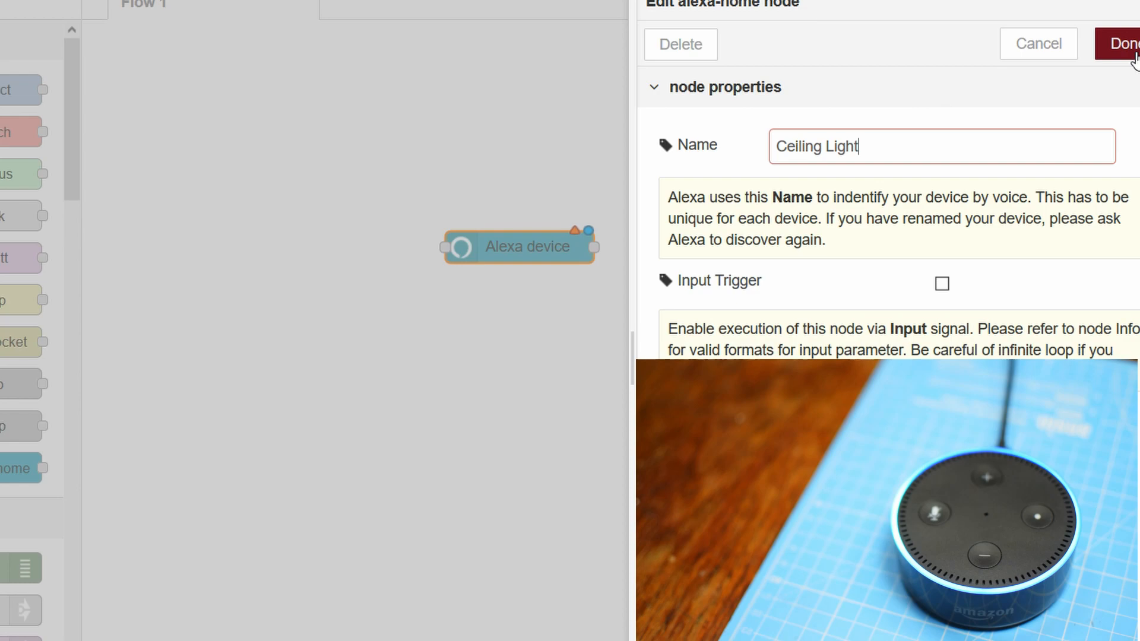
pyautogui.click(1126, 42)
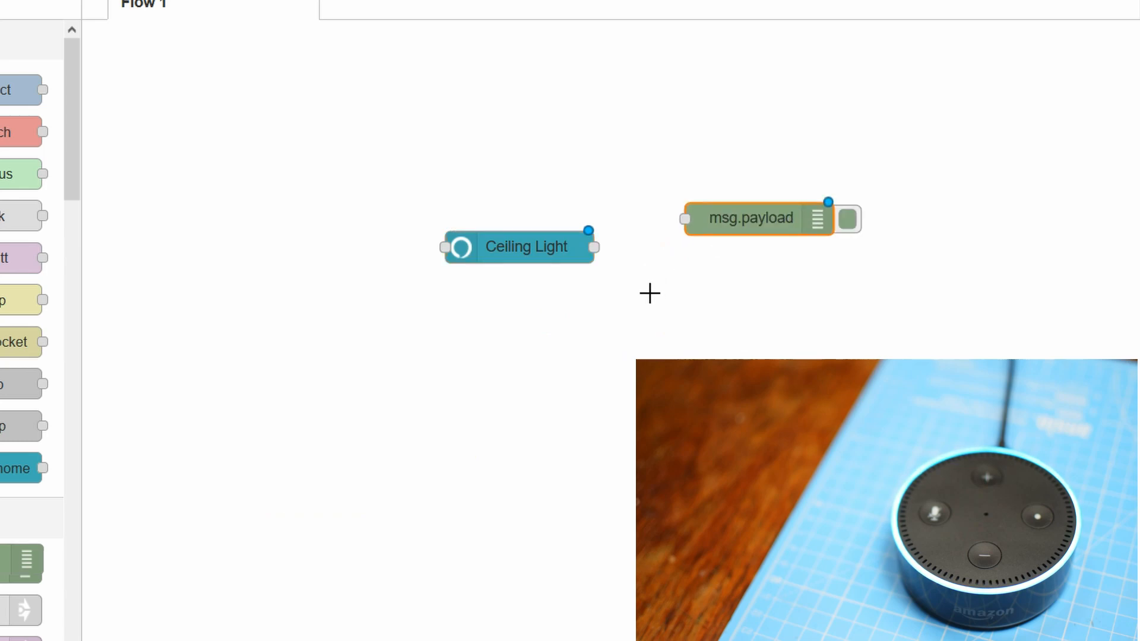
pyautogui.moveTo(596, 247)
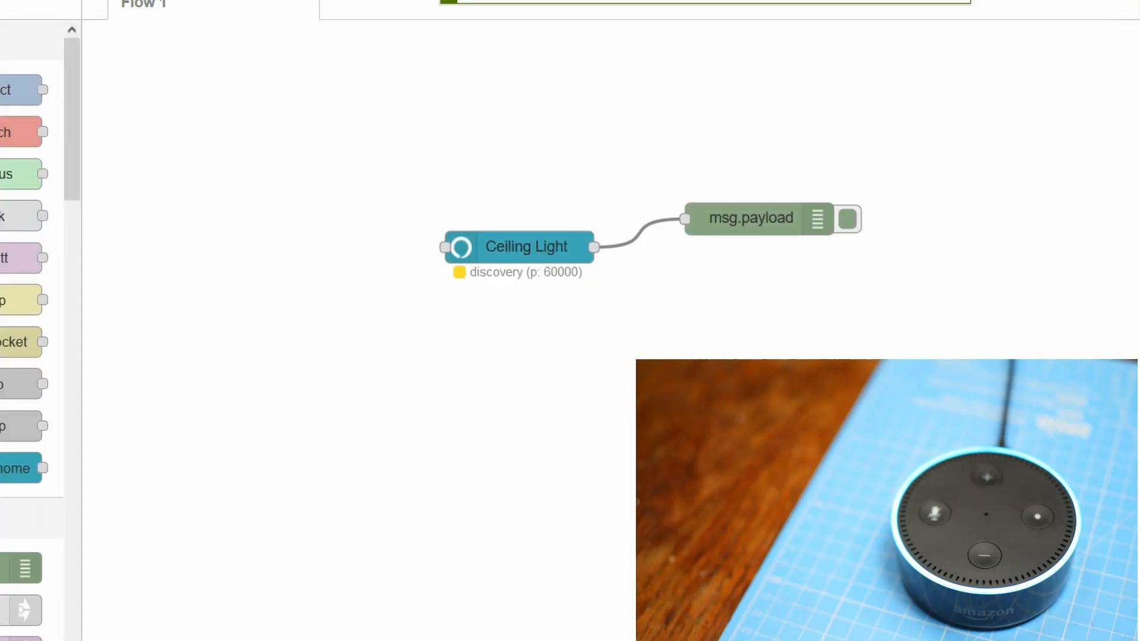
pyautogui.moveTo(339, 275)
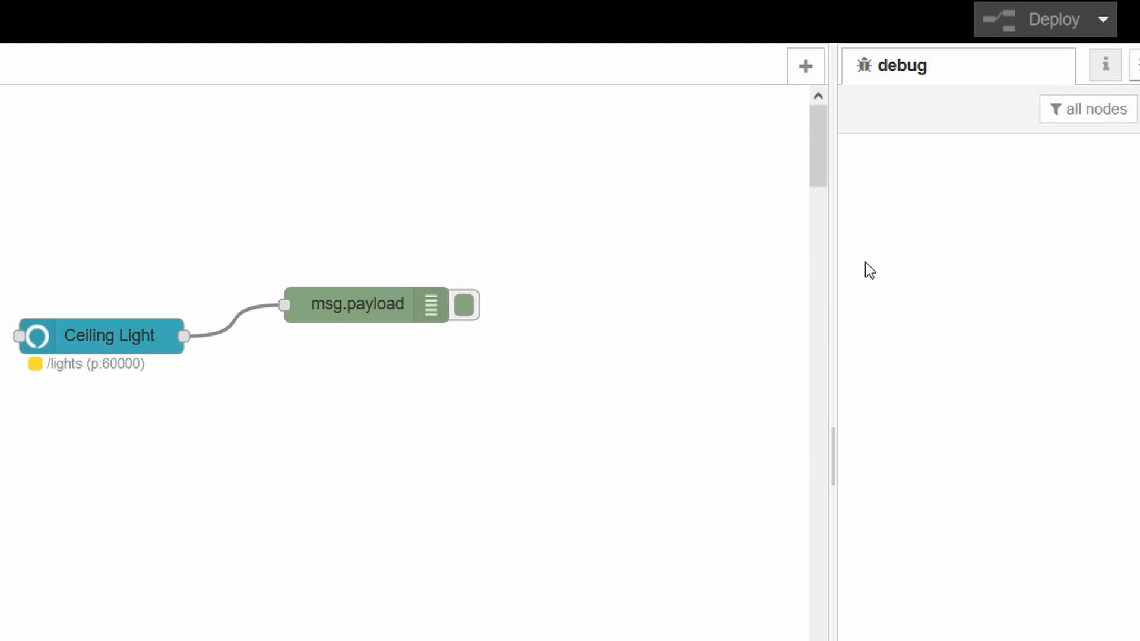
pyautogui.moveTo(1051, 374)
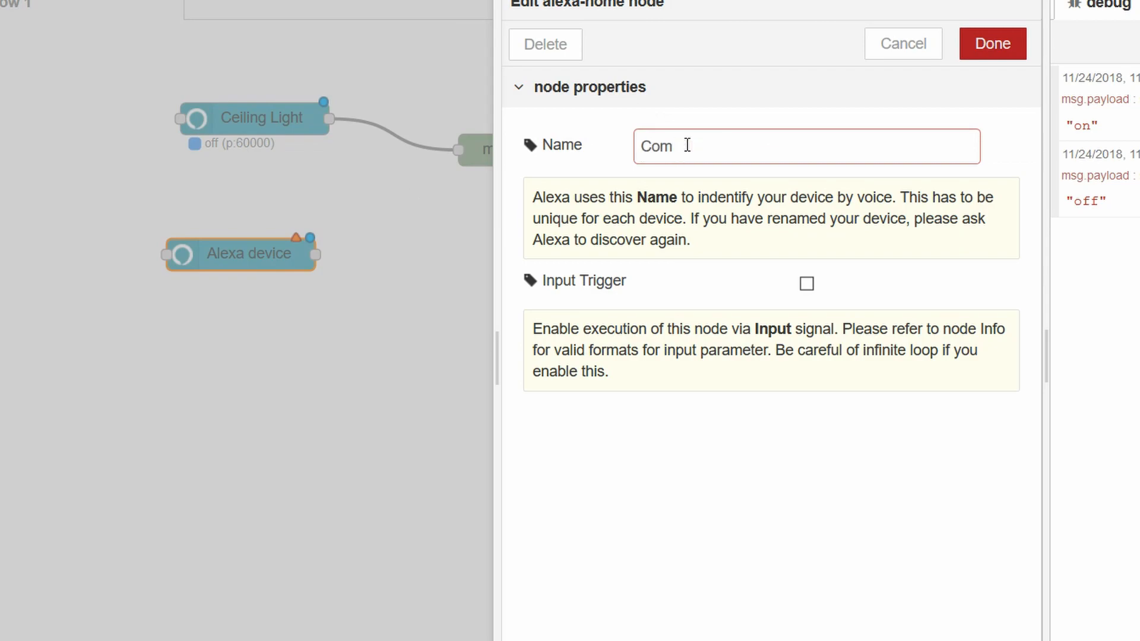
# Name the second alexa home node Computer and confirm with Done
pyautogui.click(991, 43)
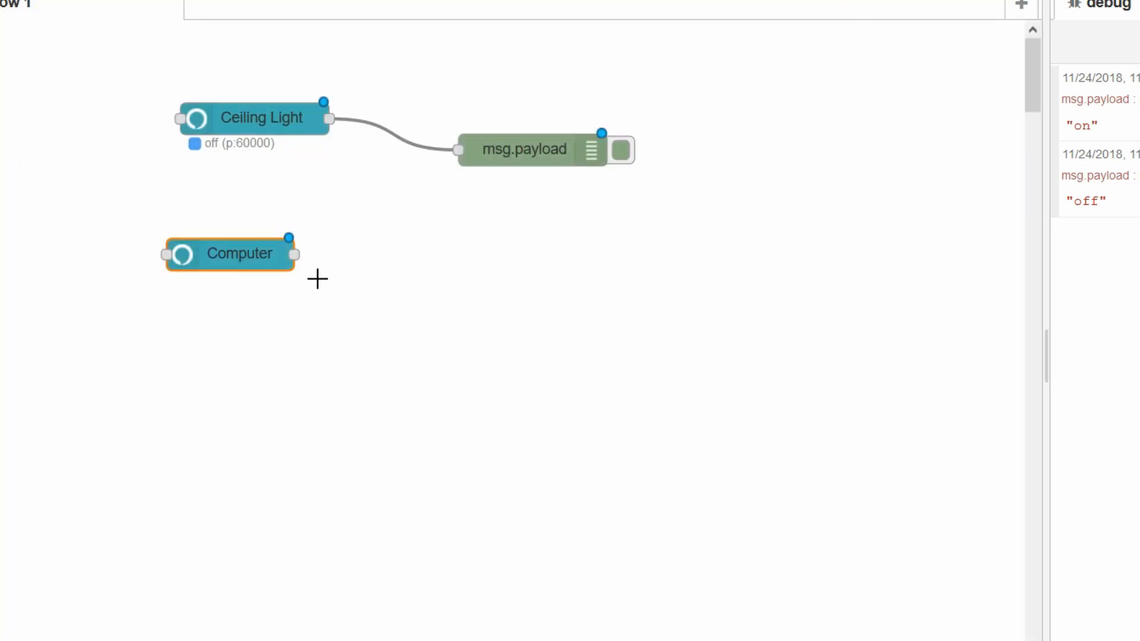